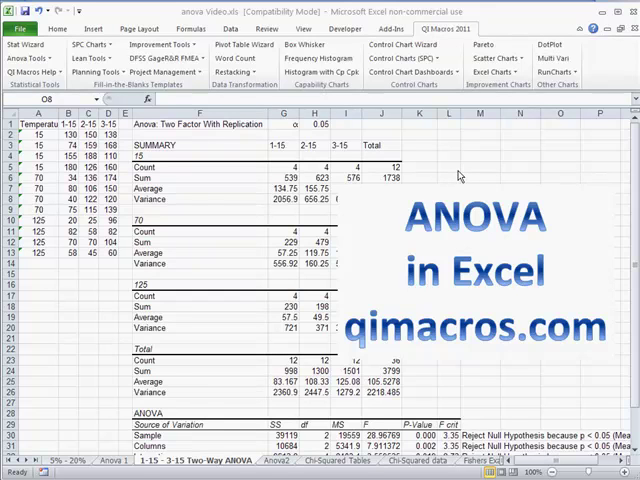
pyautogui.moveTo(456, 172)
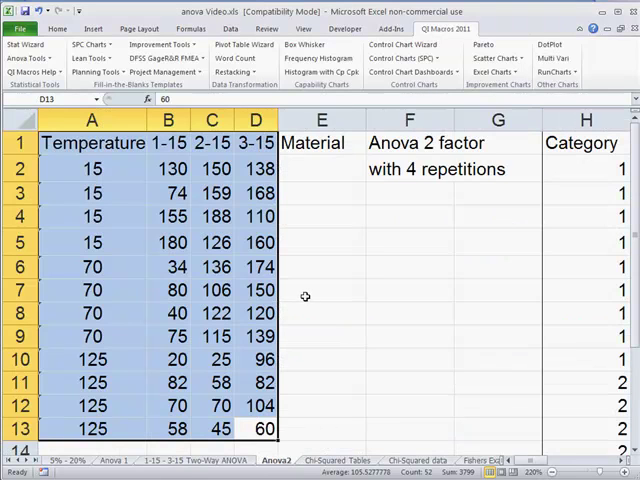
pyautogui.moveTo(328, 214)
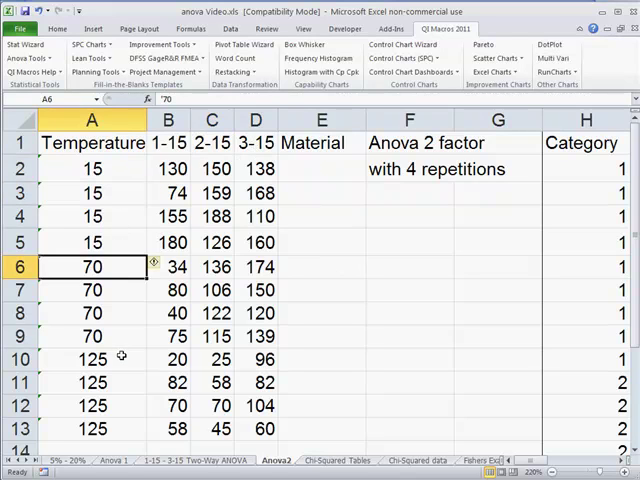
# Show the QI Macros Anova Tools list over the selected temperature data.
pyautogui.click(92, 358)
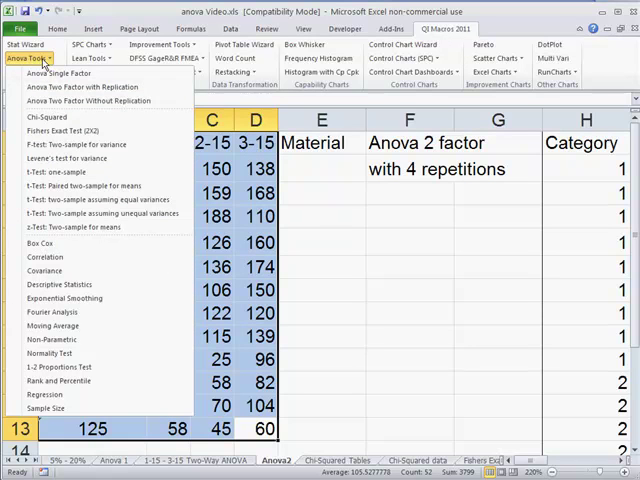
pyautogui.moveTo(96, 88)
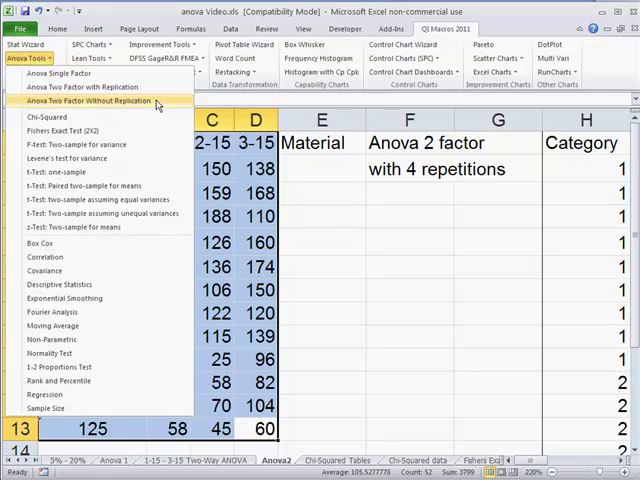
pyautogui.moveTo(100, 88)
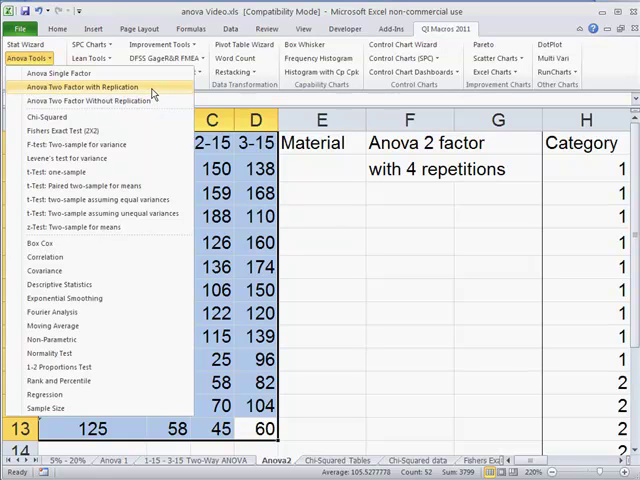
# Run Anova Two Factor with Replication, accepting the rows-per-sample and significance-level prompts.
pyautogui.click(84, 88)
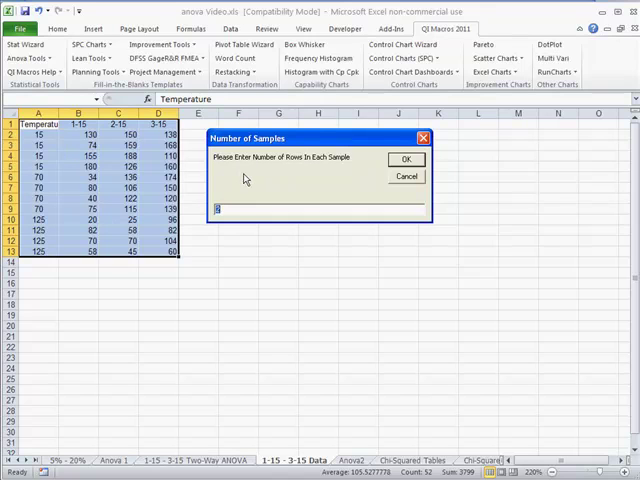
pyautogui.click(406, 160)
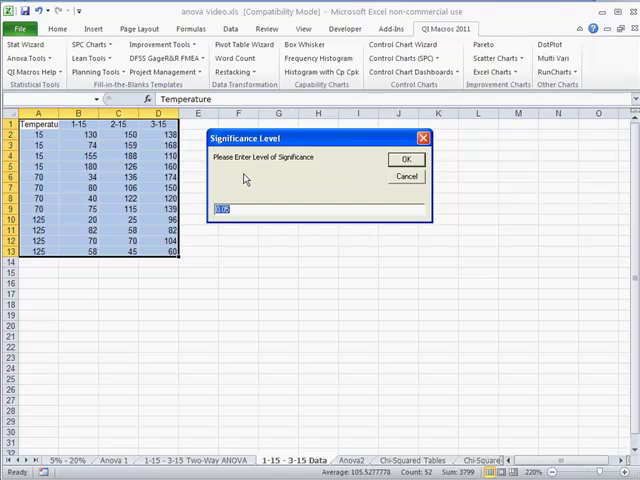
pyautogui.click(406, 160)
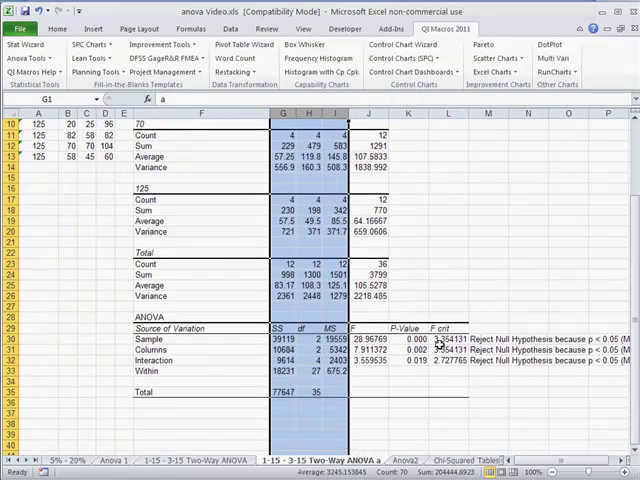
# Inspect the sample-source P-value and the IF formula behind the reject-null conclusion.
pyautogui.click(410, 350)
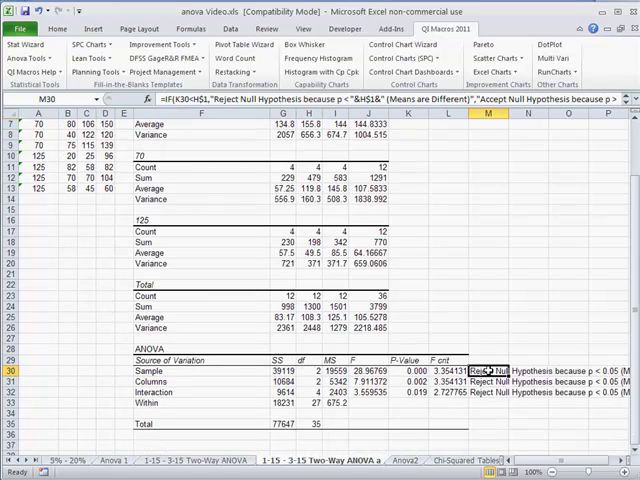
pyautogui.click(488, 382)
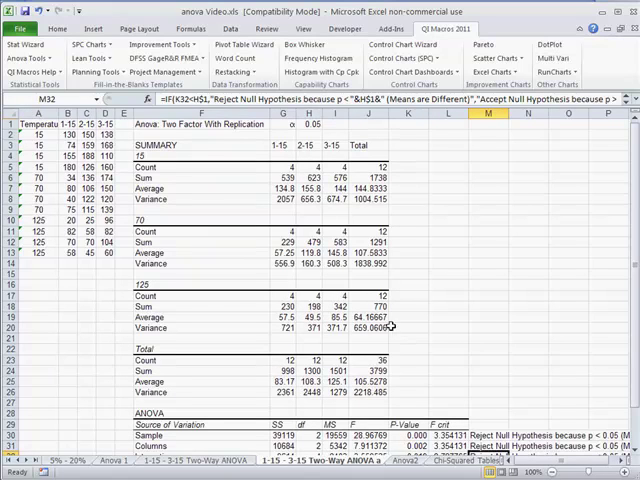
pyautogui.moveTo(438, 328)
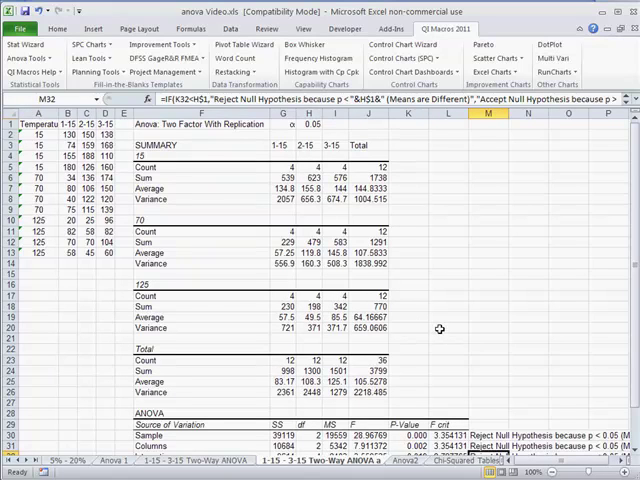